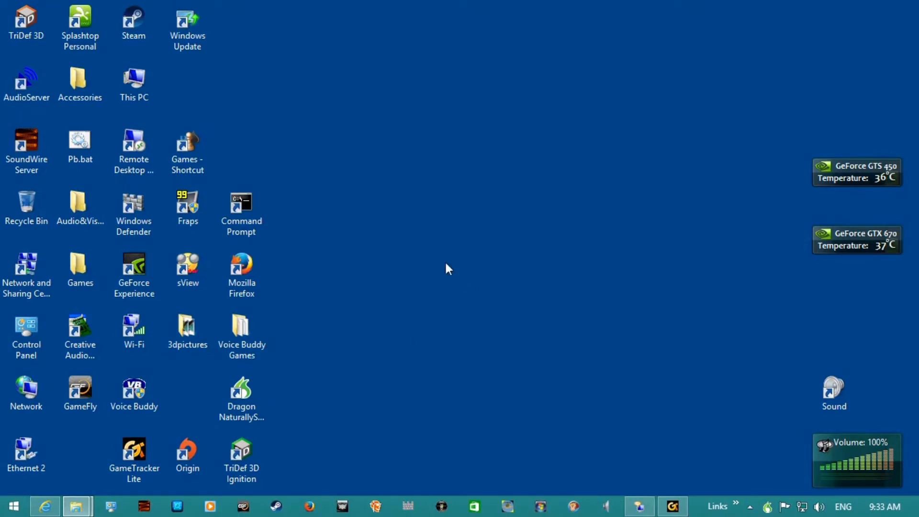
# Launch TriDef 3D Ignition from its desktop shortcut to show the game library.
pyautogui.click(749, 507)
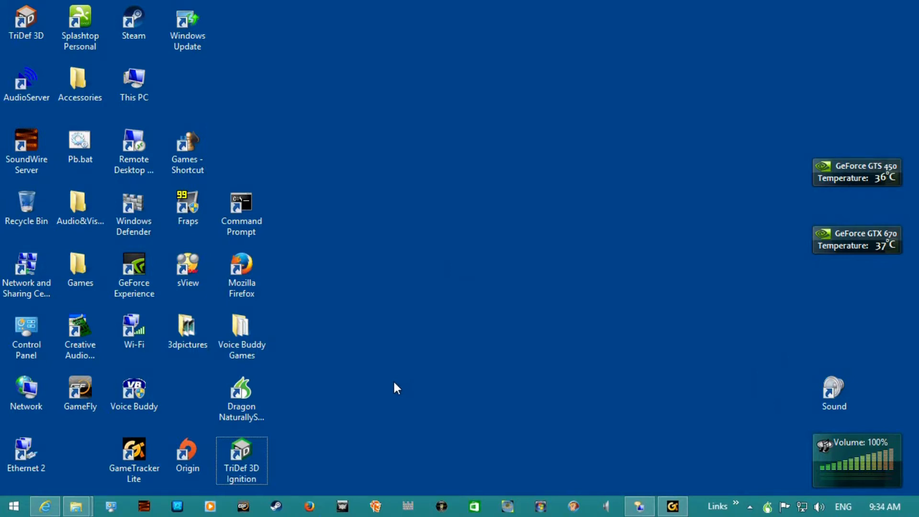
pyautogui.moveTo(354, 431)
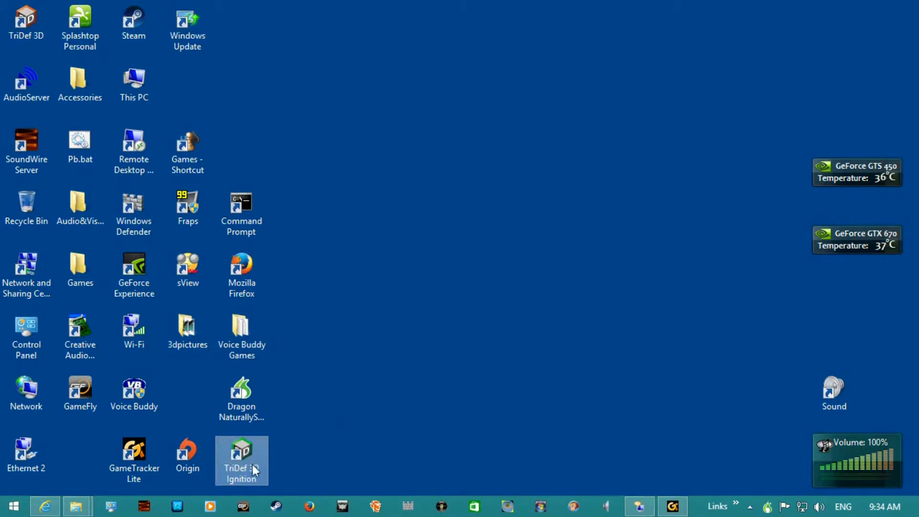
pyautogui.moveTo(243, 457)
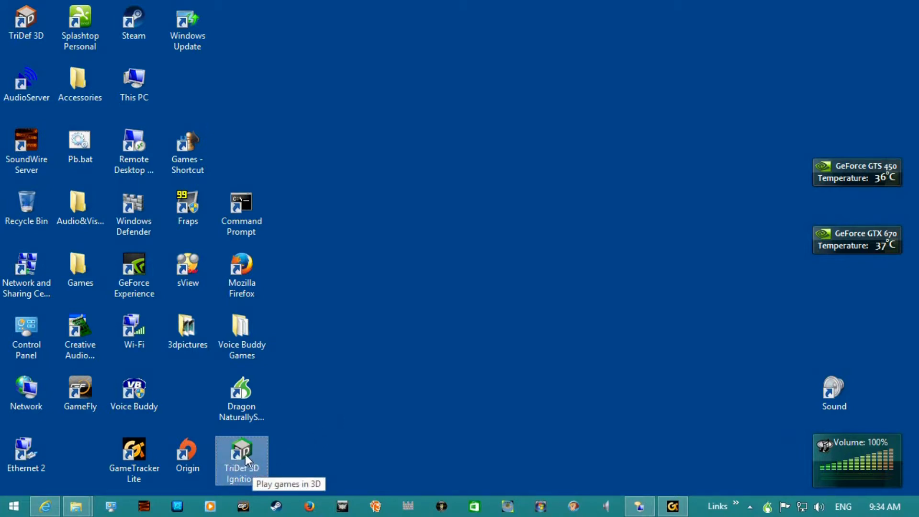
pyautogui.moveTo(352, 414)
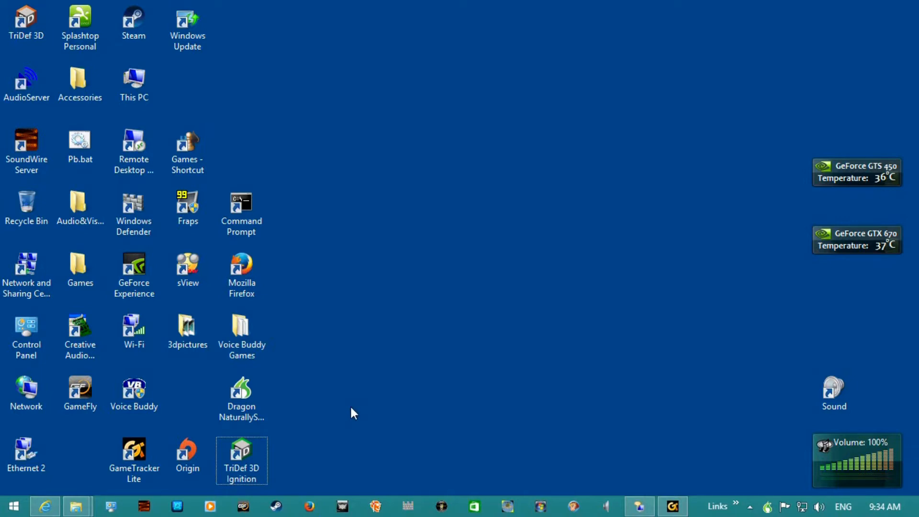
pyautogui.click(241, 451)
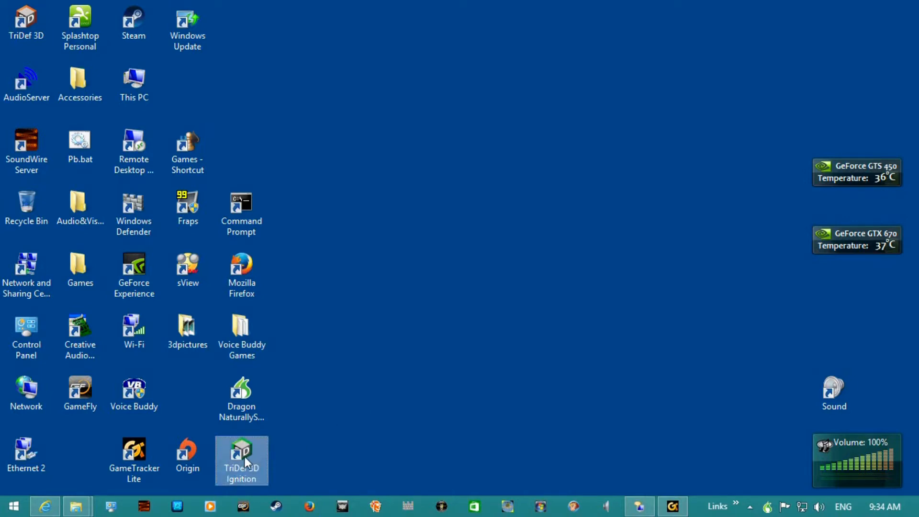
pyautogui.moveTo(246, 460)
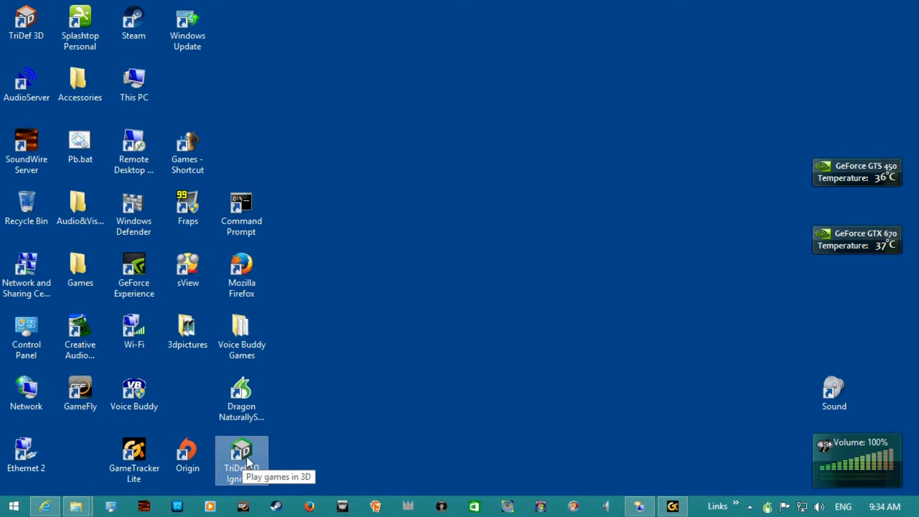
pyautogui.moveTo(309, 441)
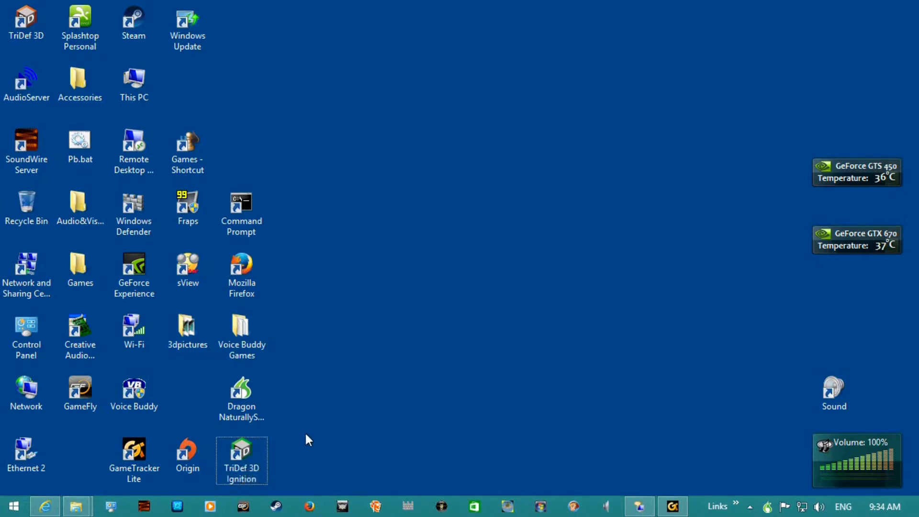
pyautogui.click(242, 451)
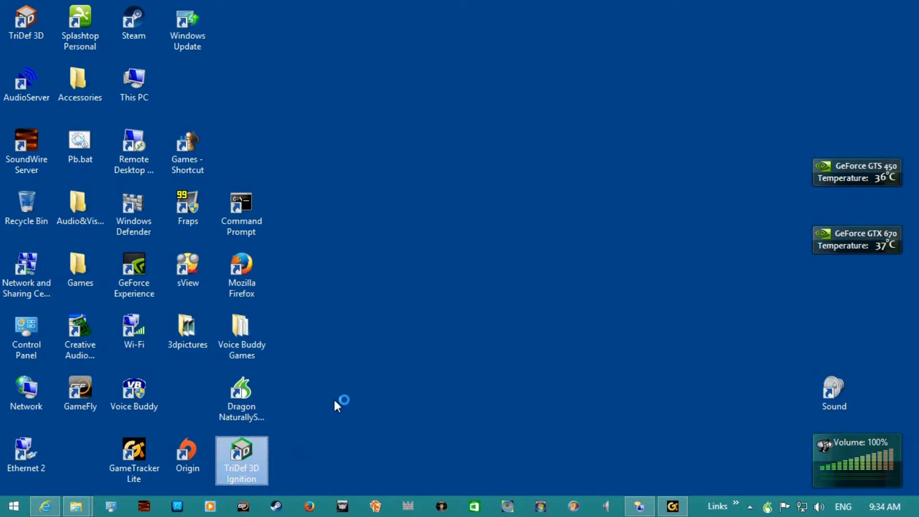
pyautogui.click(365, 366)
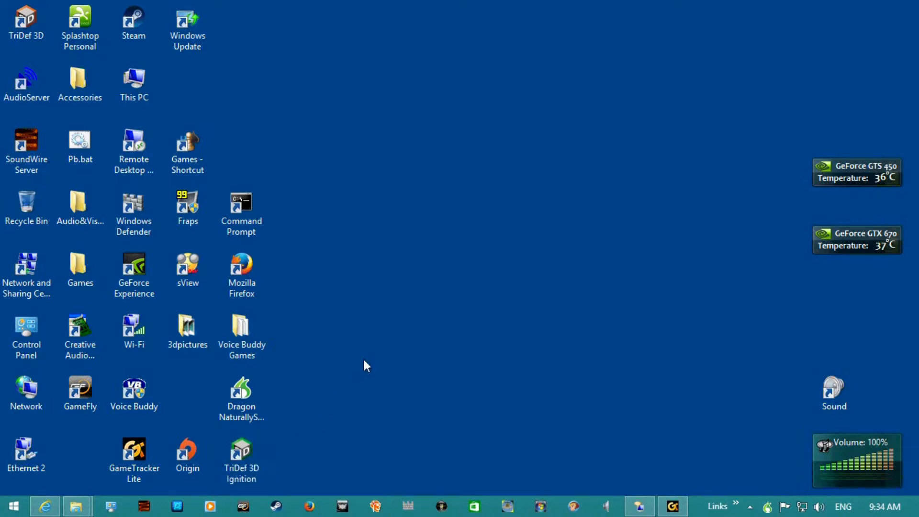
pyautogui.doubleClick(241, 457)
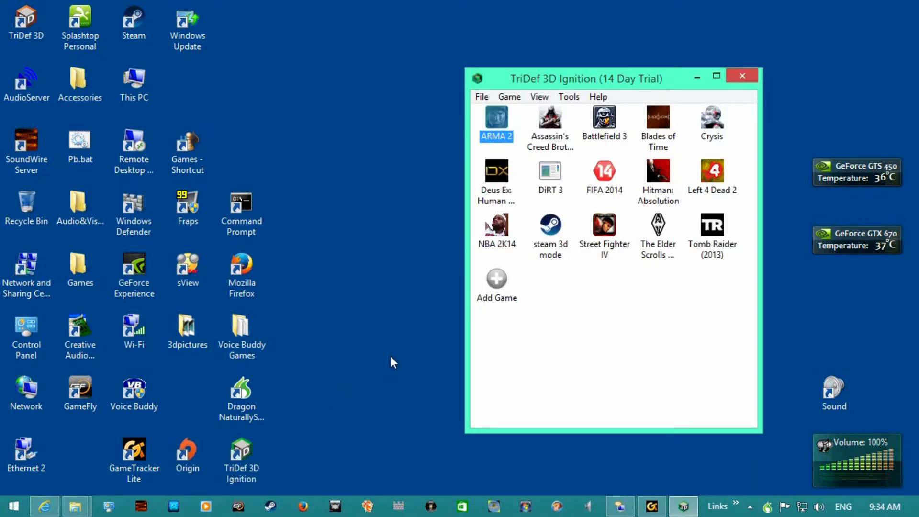
pyautogui.moveTo(569, 97)
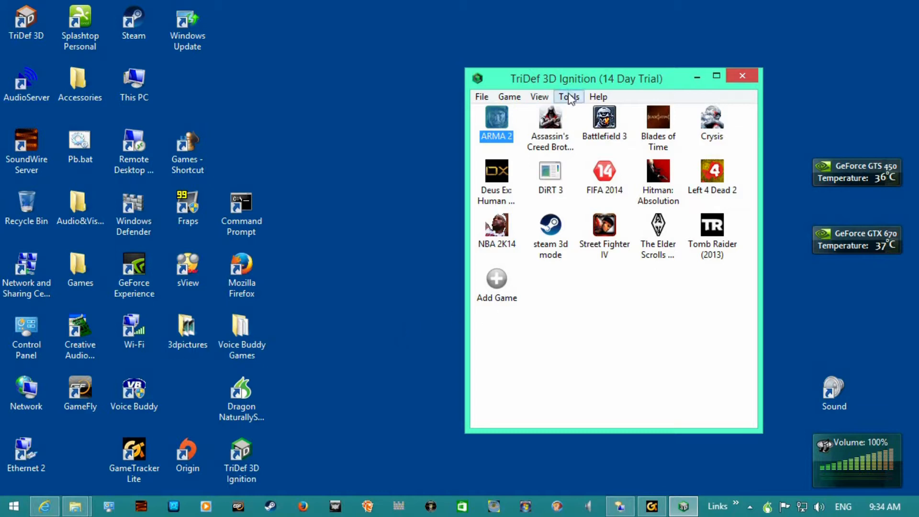
# Bring up the Properties dialog for the 'steam 3d mode' game entry.
pyautogui.click(549, 235)
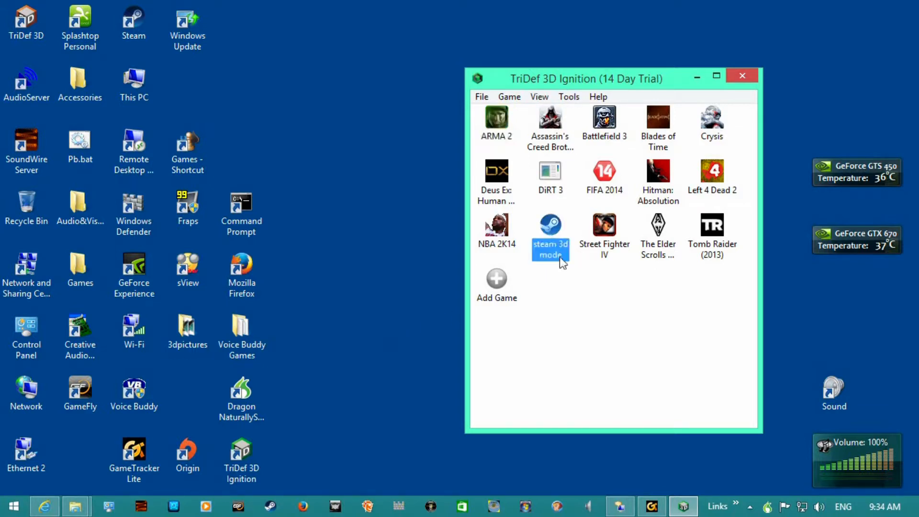
pyautogui.rightClick(549, 229)
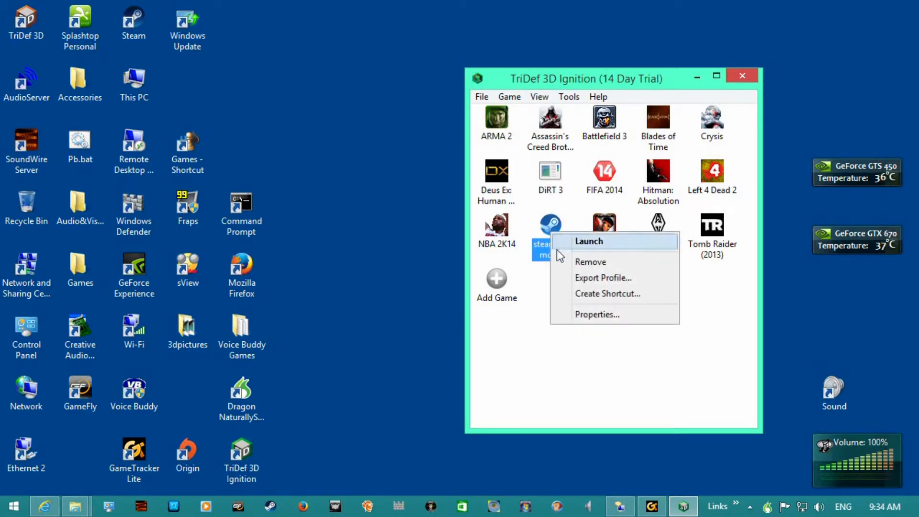
pyautogui.moveTo(597, 314)
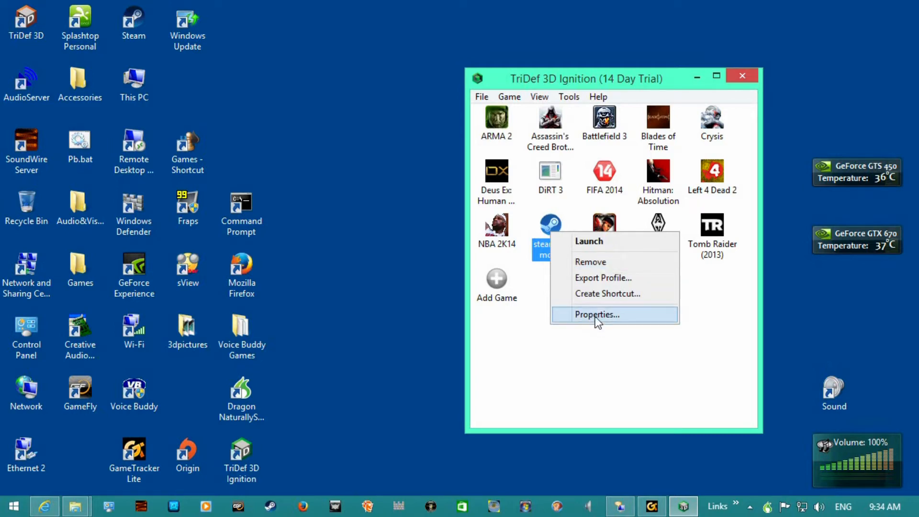
pyautogui.click(597, 314)
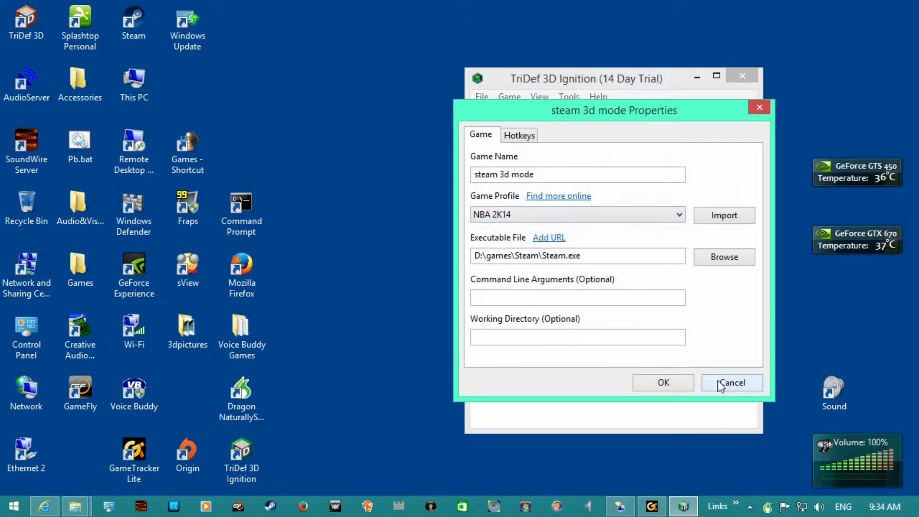
# Cancel the properties and start the Add Game wizard, choosing to add a game manually.
pyautogui.click(732, 382)
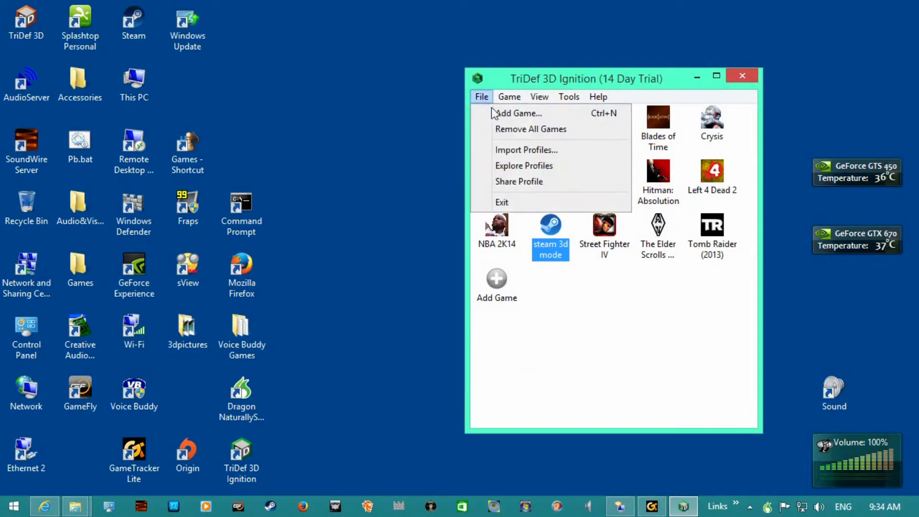
pyautogui.click(518, 113)
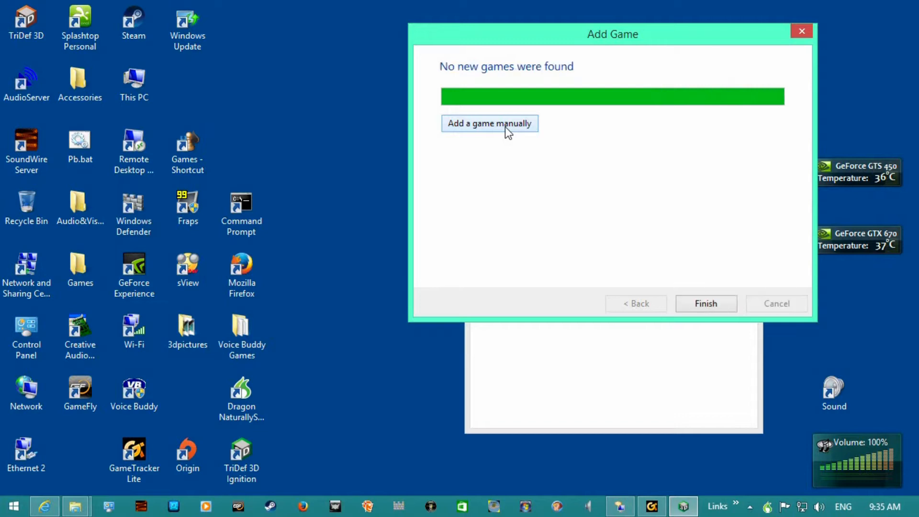
pyautogui.click(489, 123)
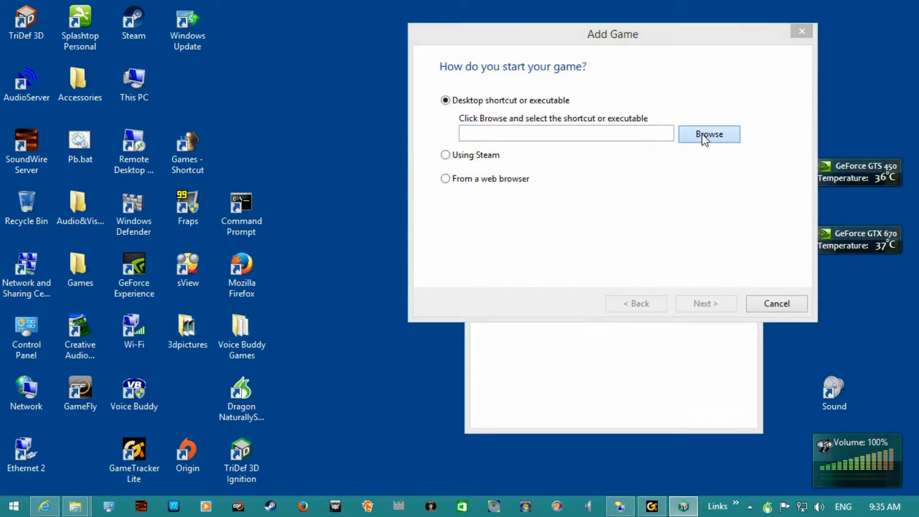
# Browse to D:\games\Steam and locate Steam.exe, then back out of the file dialog.
pyautogui.click(708, 134)
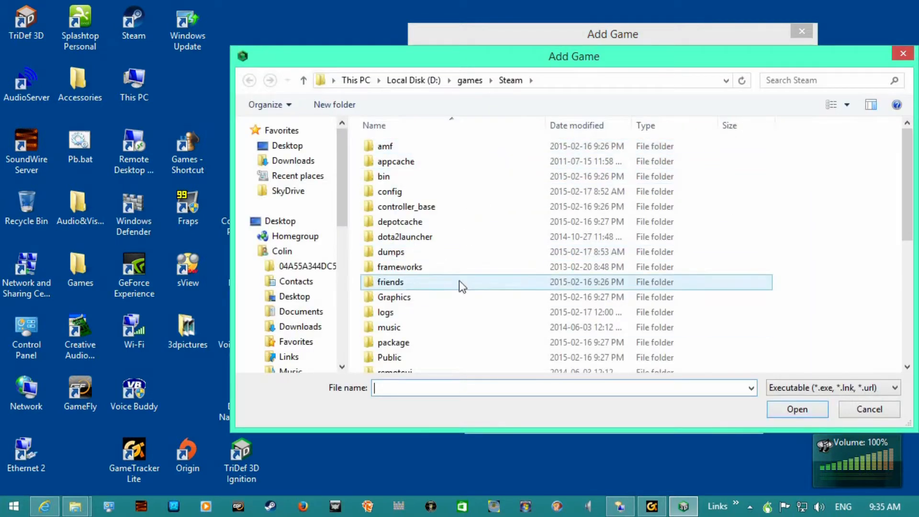
pyautogui.click(469, 81)
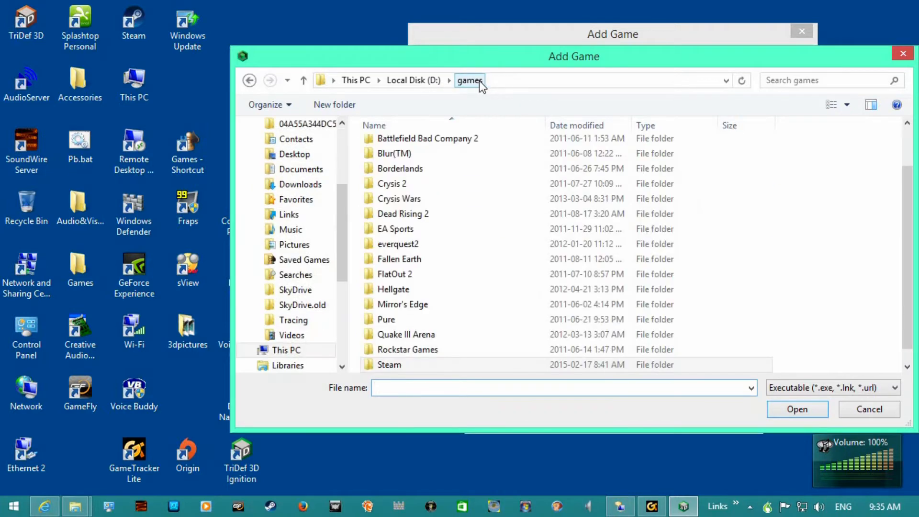
pyautogui.click(389, 364)
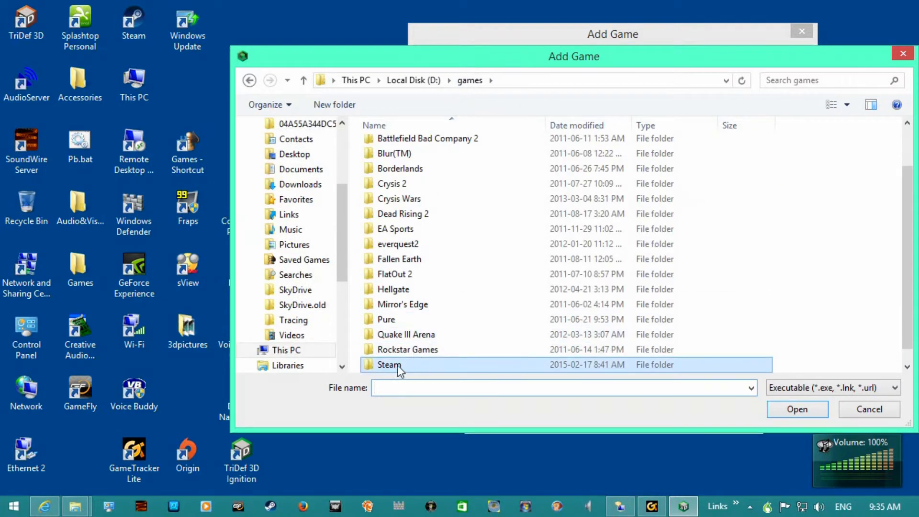
pyautogui.doubleClick(388, 365)
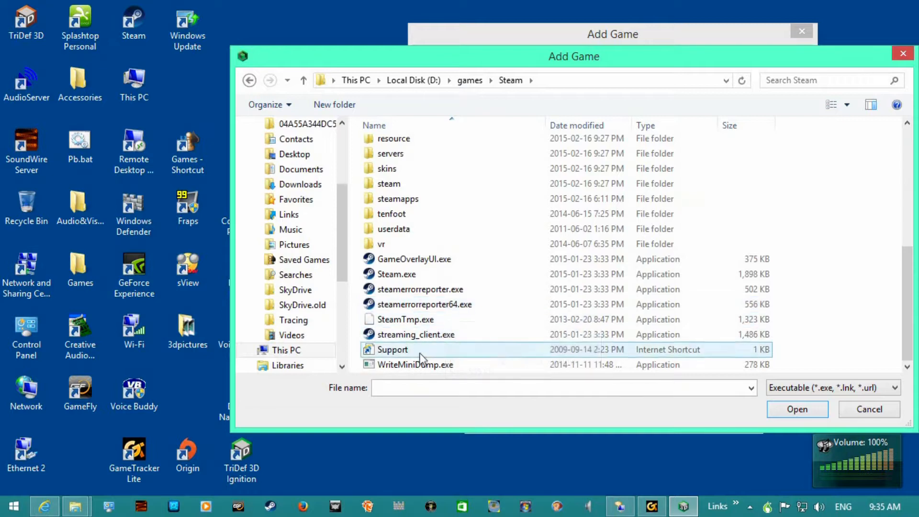
pyautogui.click(396, 274)
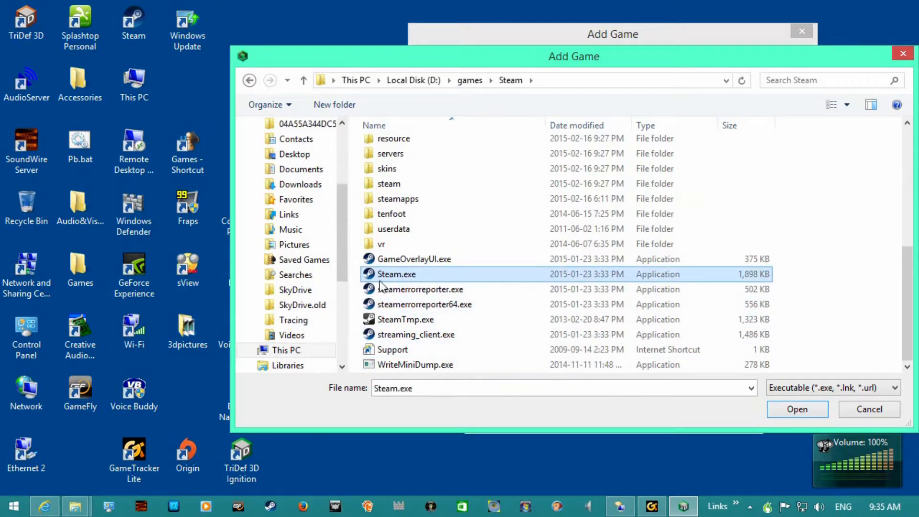
pyautogui.moveTo(870, 409)
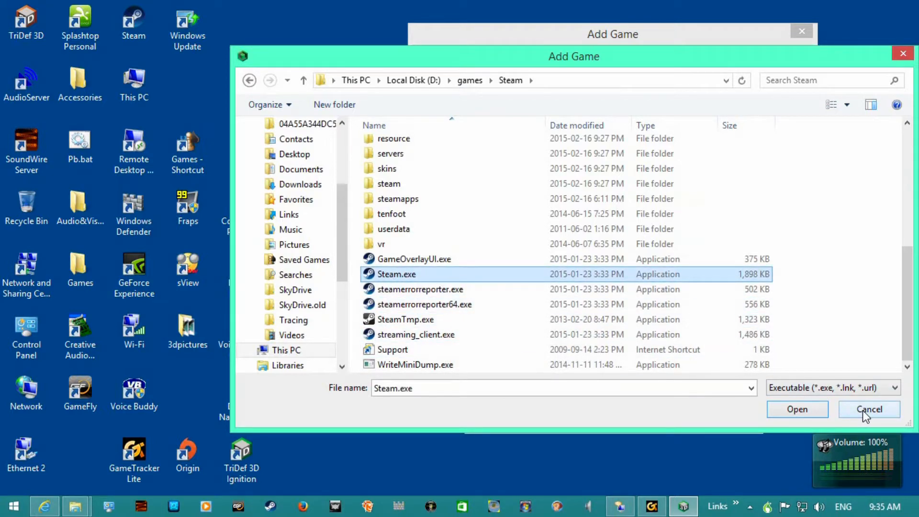
pyautogui.click(869, 408)
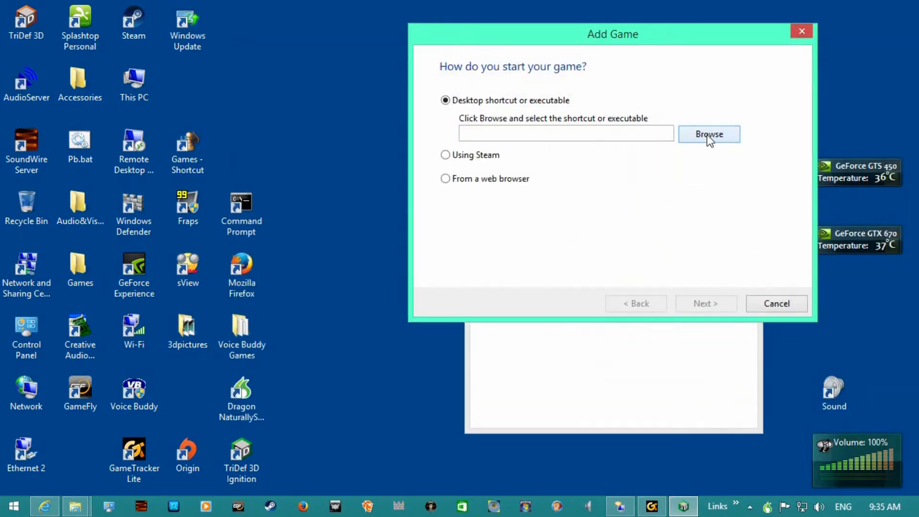
# Browse again and set D:\games\Steam\Steam.exe as the game's executable.
pyautogui.click(709, 134)
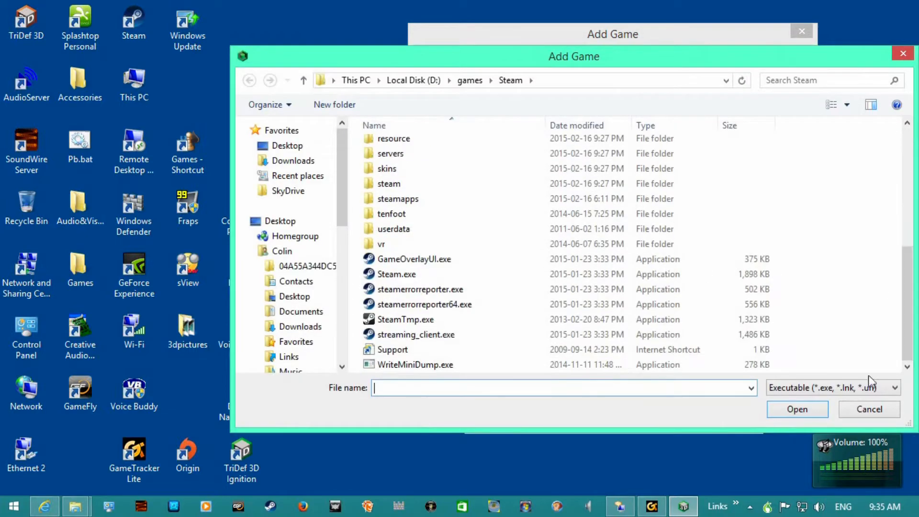
pyautogui.click(796, 409)
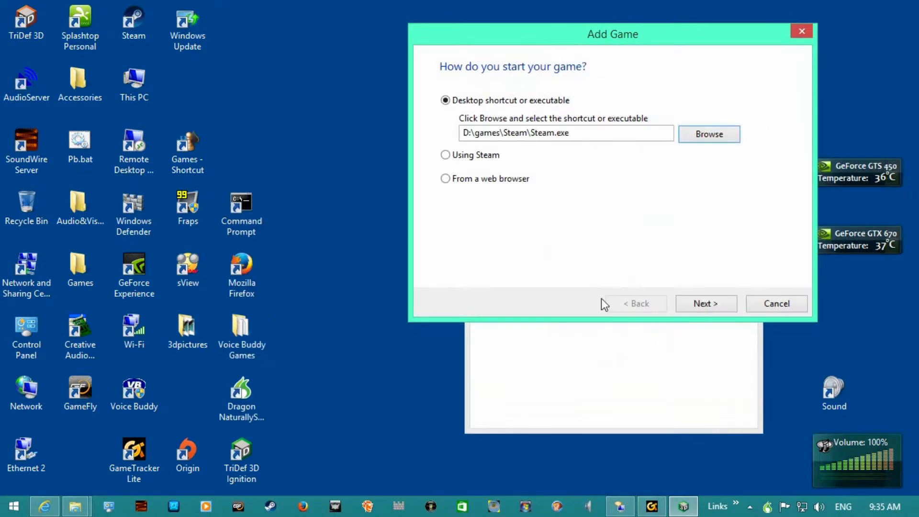
# Name the entry with the NBA 2K14 profile, finish the wizard and confirm replacing the existing NBA 2K14 entry.
pyautogui.click(705, 304)
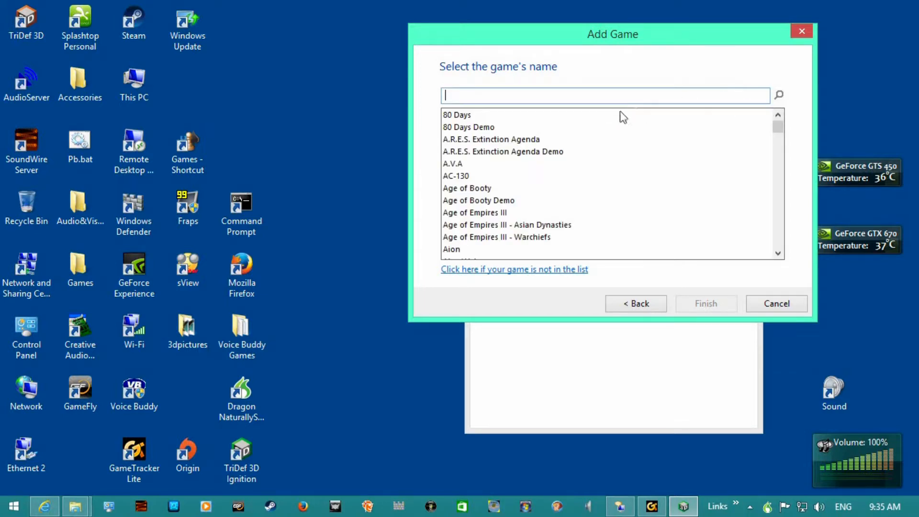
pyautogui.click(507, 224)
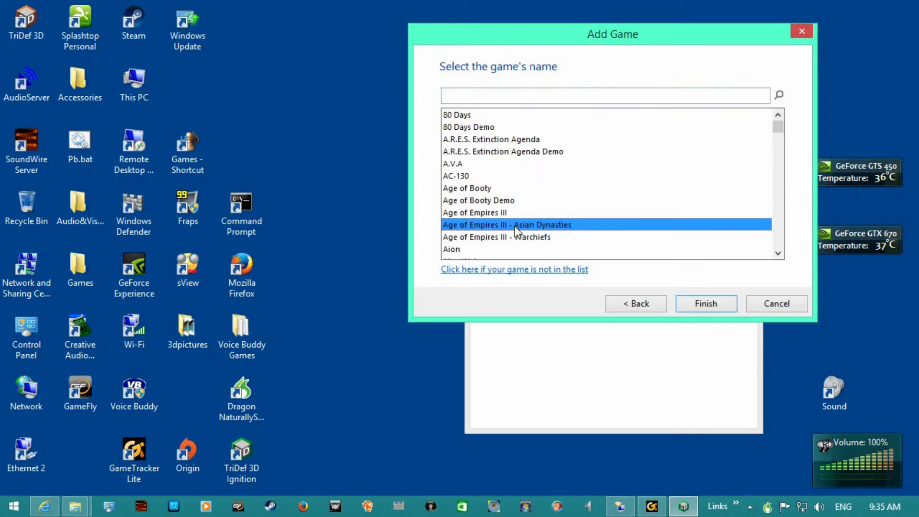
pyautogui.moveTo(711, 170)
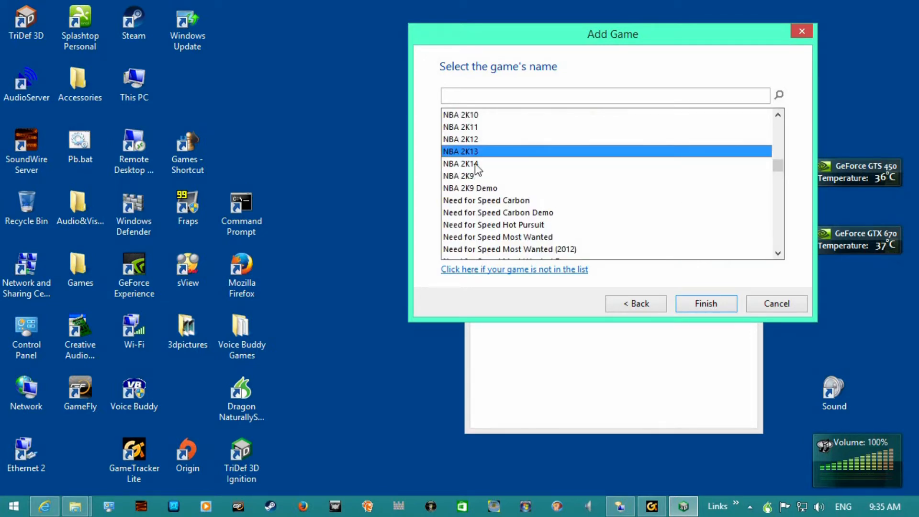
pyautogui.click(705, 304)
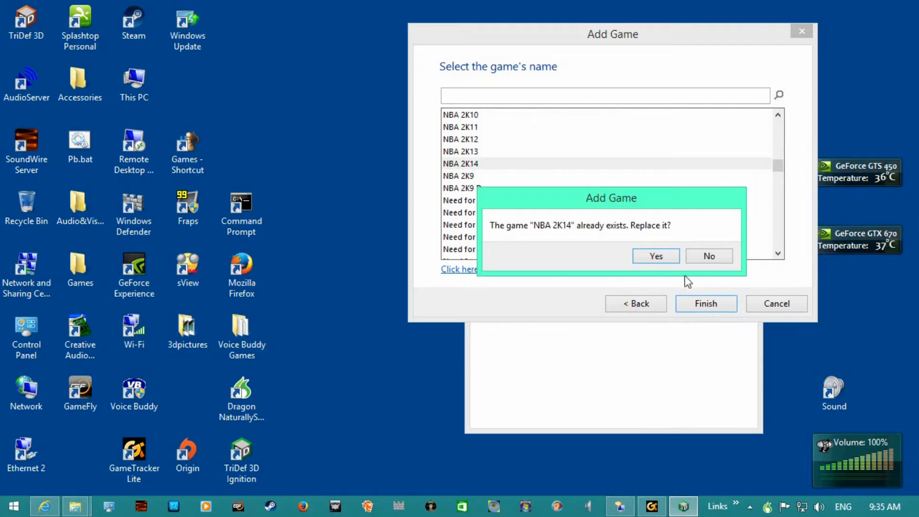
pyautogui.click(655, 256)
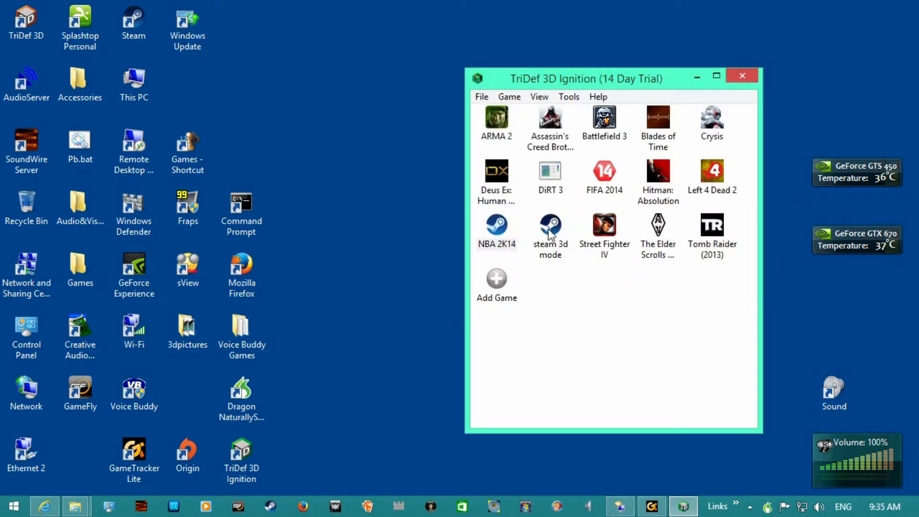
pyautogui.click(549, 228)
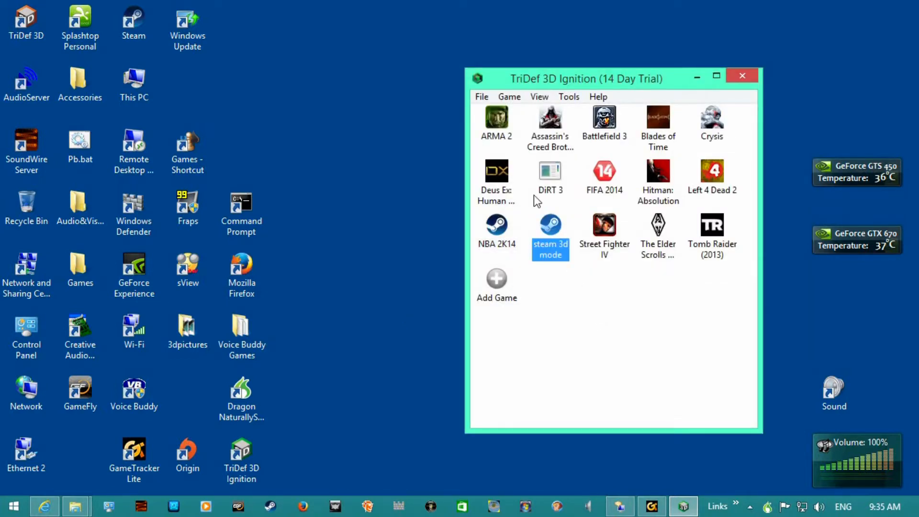
pyautogui.doubleClick(549, 229)
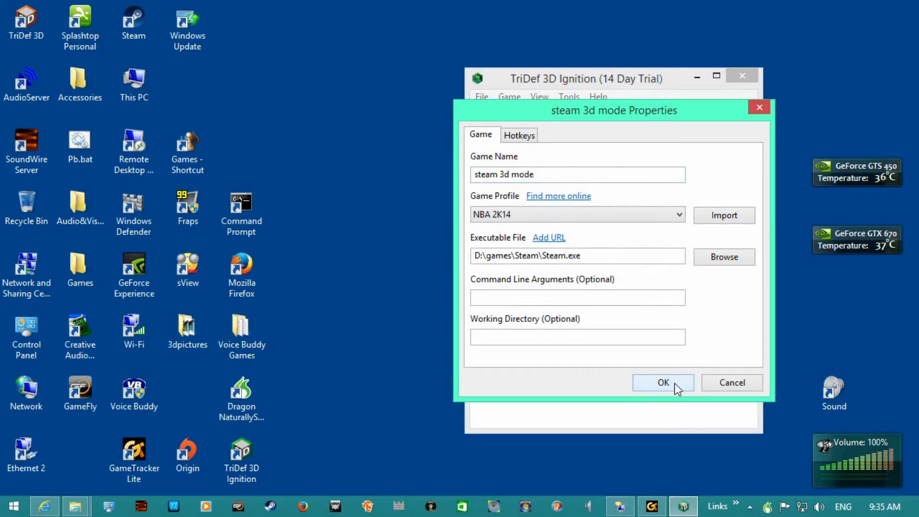
pyautogui.click(662, 382)
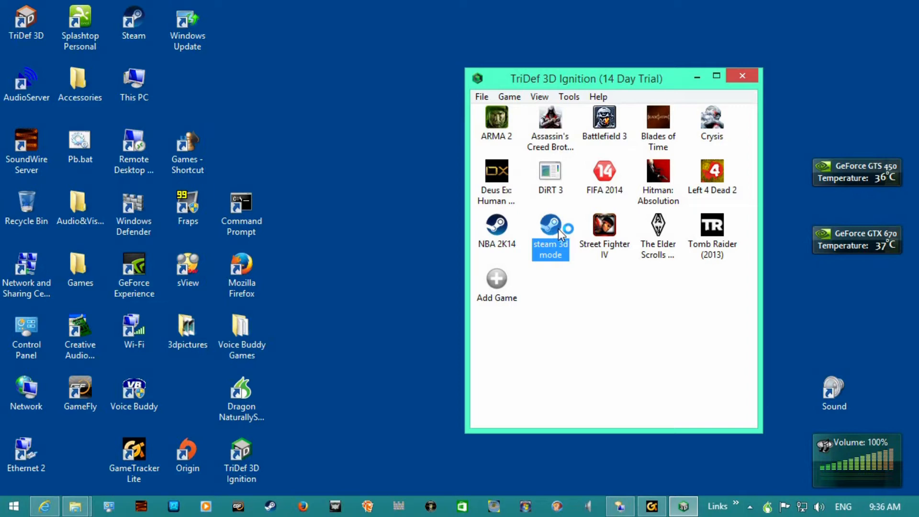
# Launch Steam through the 'steam 3d mode' entry while it connects the account.
pyautogui.doubleClick(550, 228)
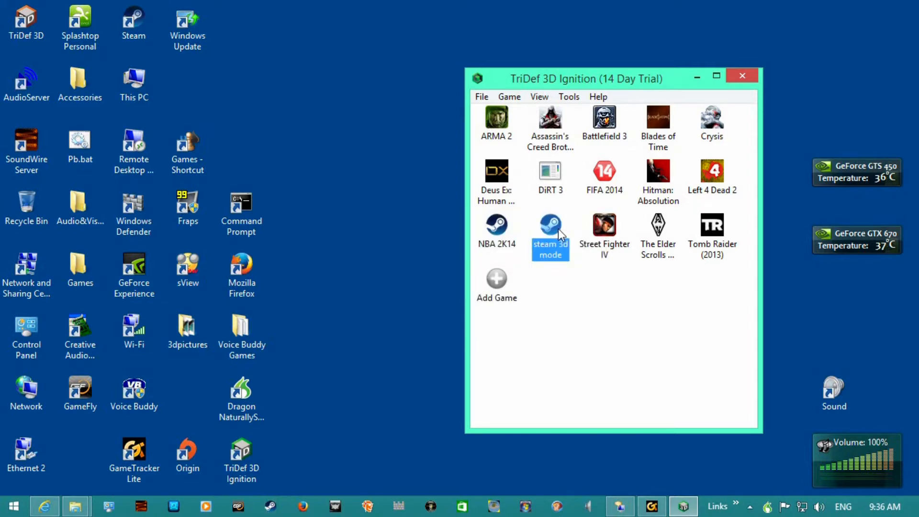
pyautogui.click(550, 226)
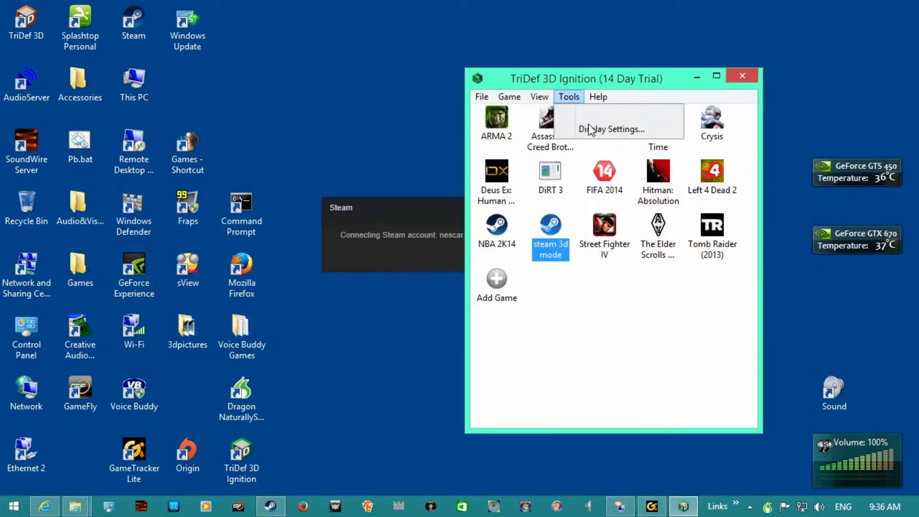
# In Display Settings choose Advanced standard display types with model Side by Side and confirm.
pyautogui.click(612, 129)
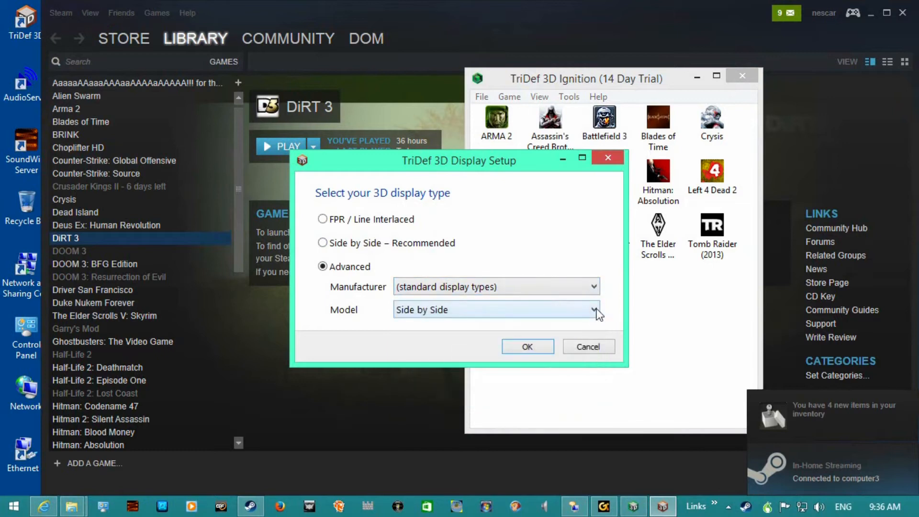
pyautogui.click(594, 309)
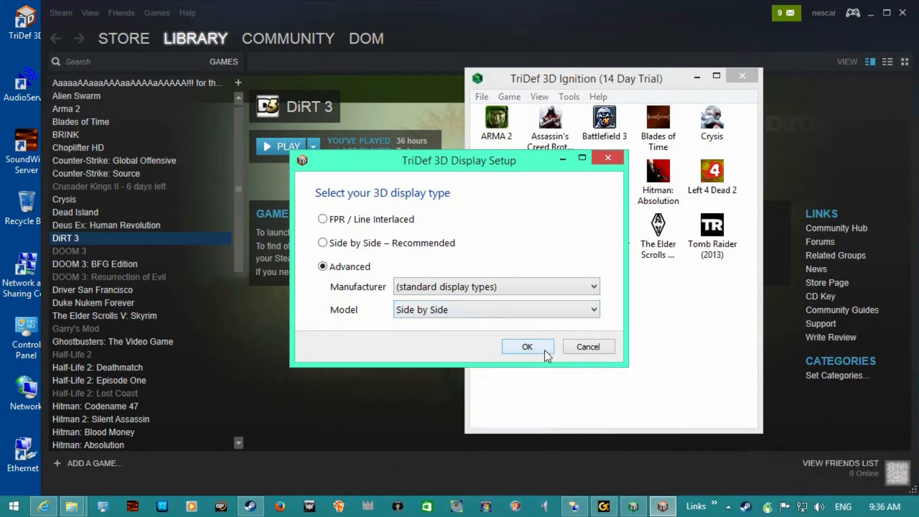
pyautogui.click(526, 347)
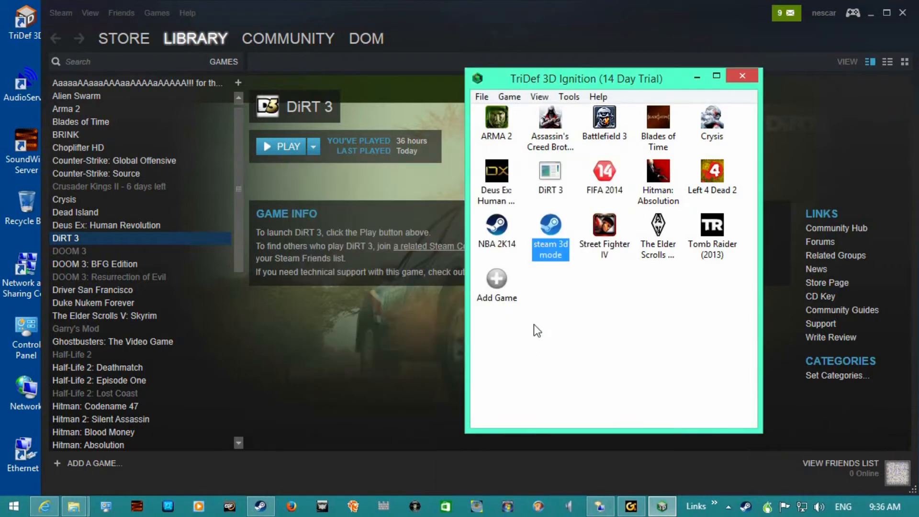
pyautogui.moveTo(431, 325)
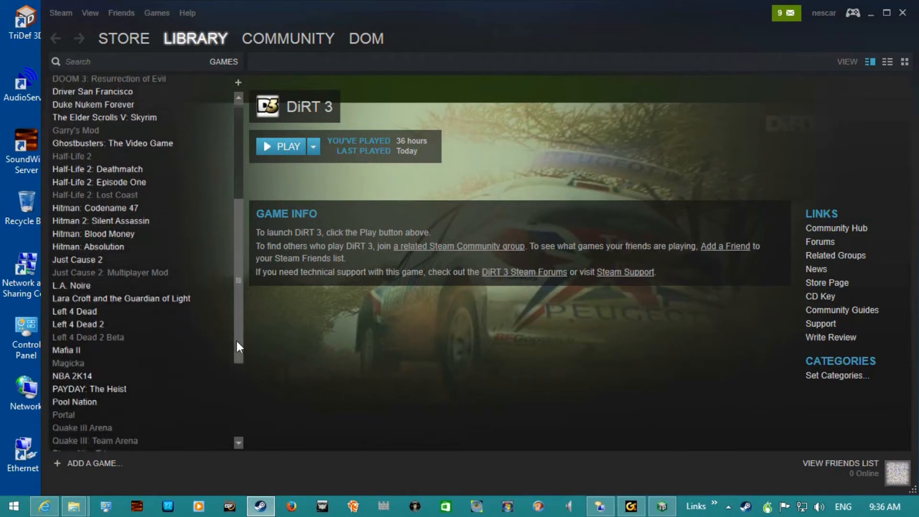
# Select NBA 2K14 in the Steam library and start it with PLAY.
pyautogui.scroll(-3)
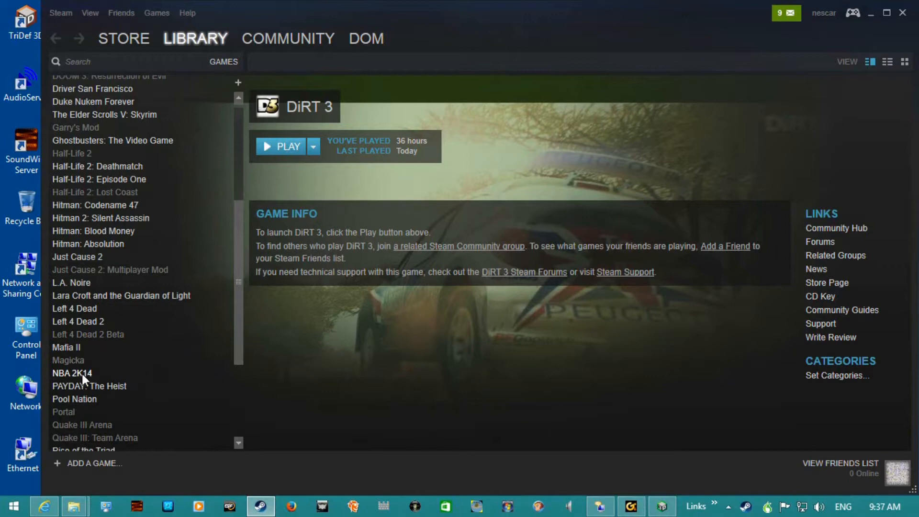
pyautogui.click(72, 372)
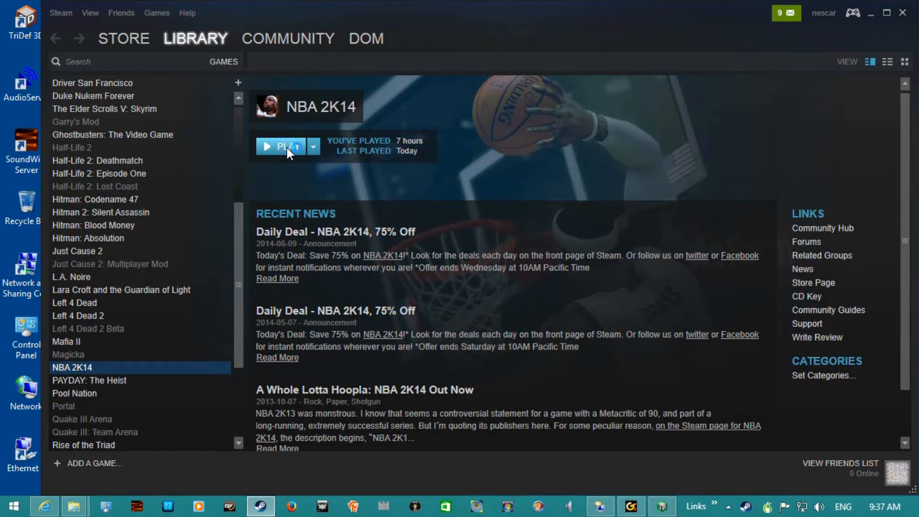
pyautogui.click(280, 146)
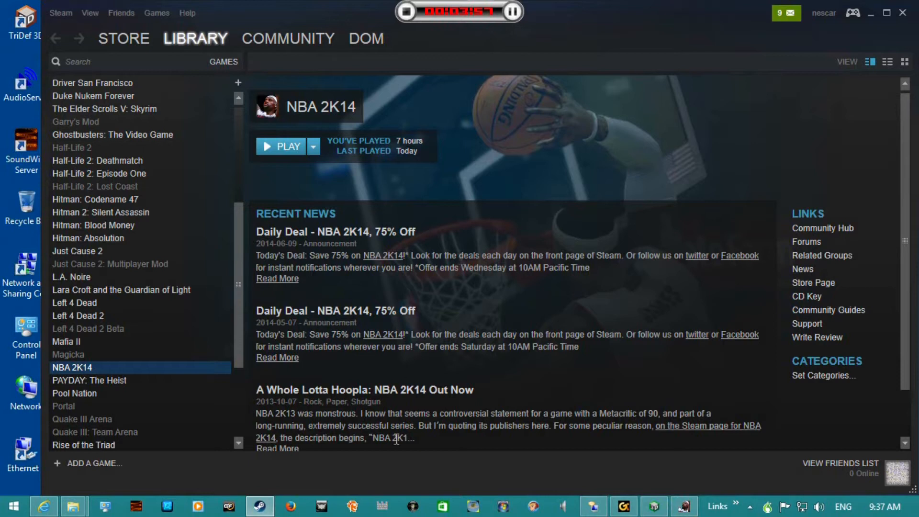
pyautogui.rightClick(681, 505)
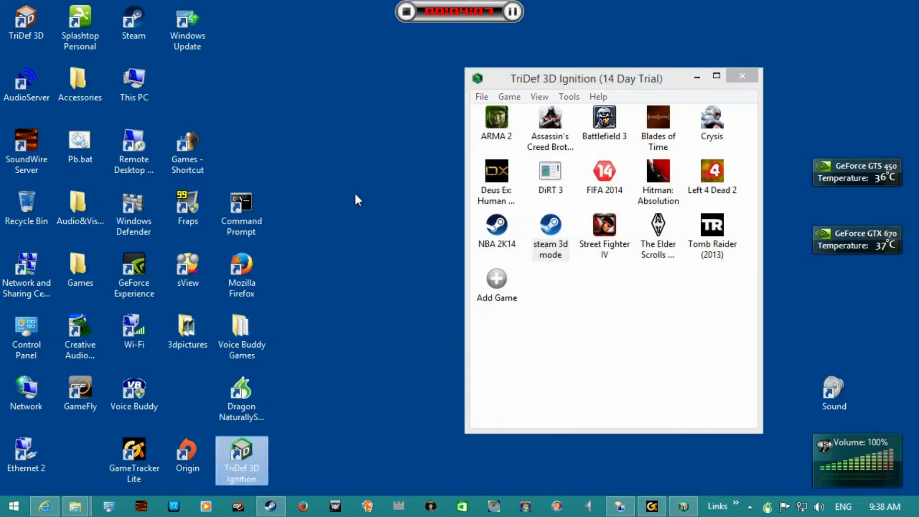
# Open the NVIDIA Control Panel from the desktop's right-click menu.
pyautogui.rightClick(357, 199)
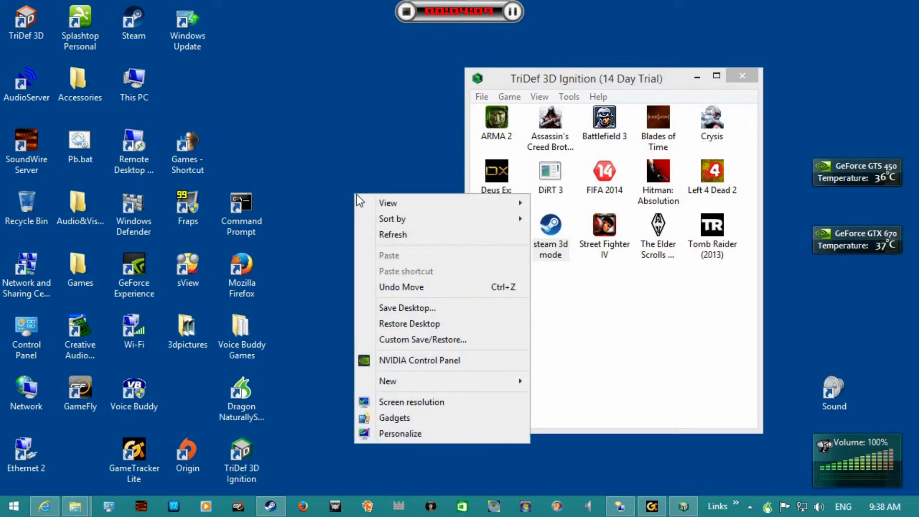
pyautogui.moveTo(426, 367)
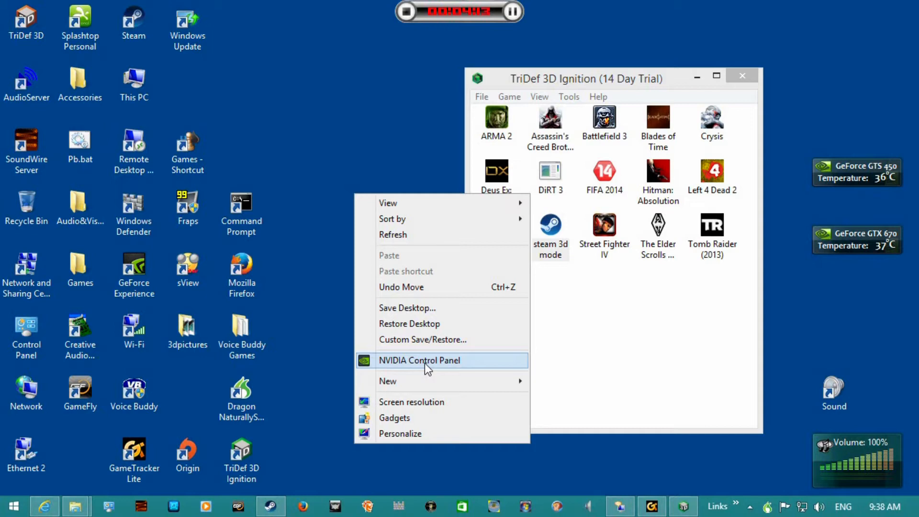
pyautogui.click(436, 364)
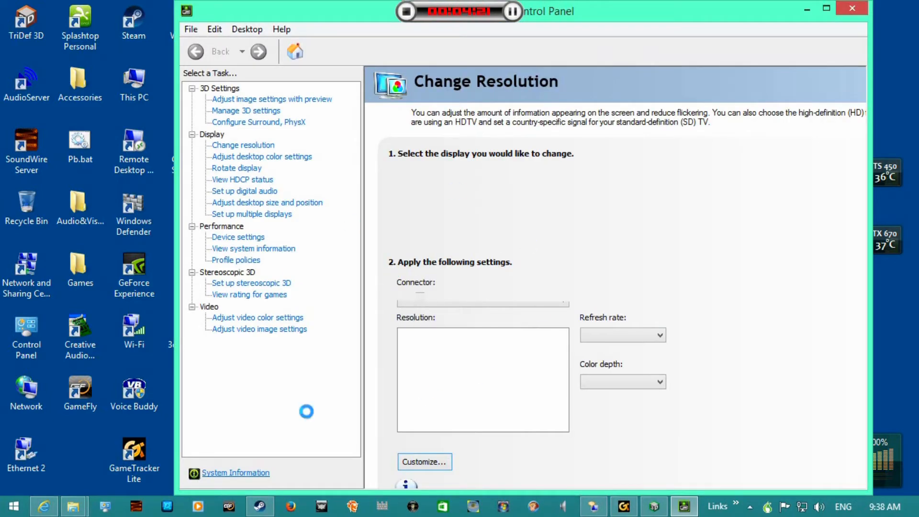
# Confirm the HDMI display stays at 720p, 1280 × 720, 60Hz and close the panel.
pyautogui.click(242, 145)
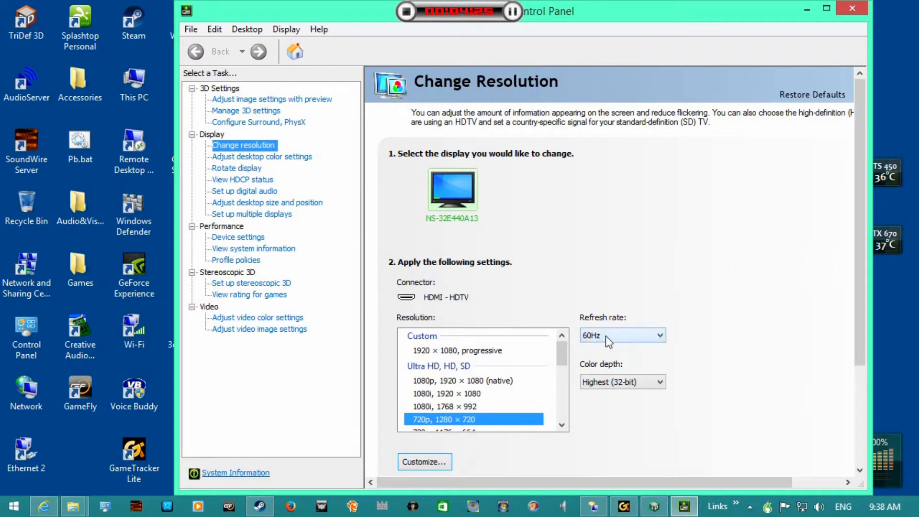
pyautogui.moveTo(602, 346)
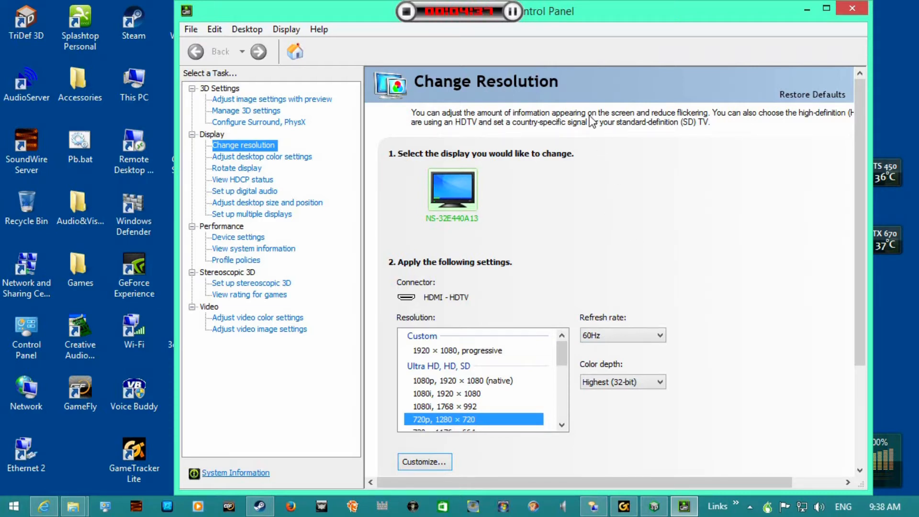
pyautogui.moveTo(806, 9)
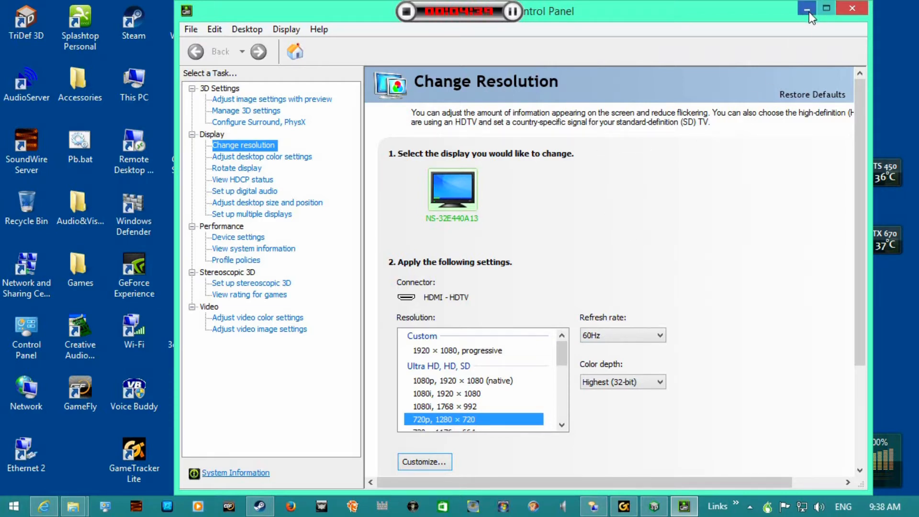
pyautogui.moveTo(852, 8)
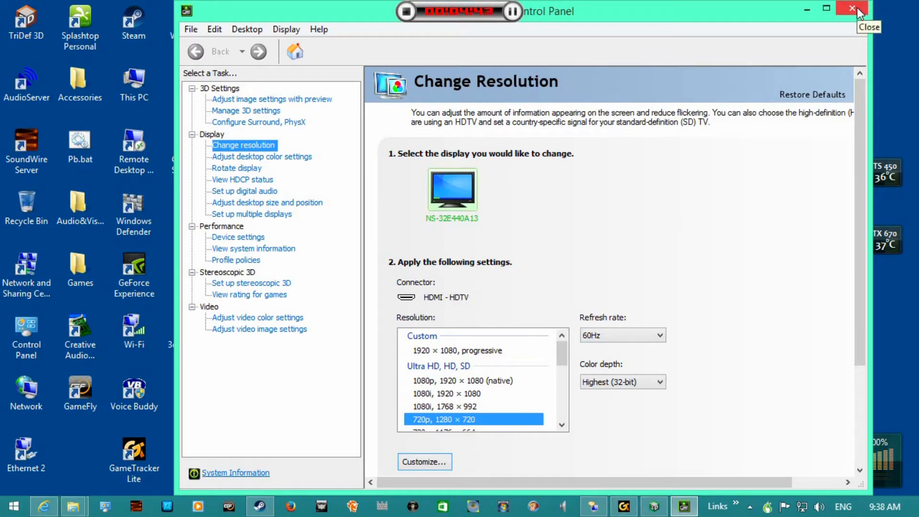
pyautogui.click(853, 9)
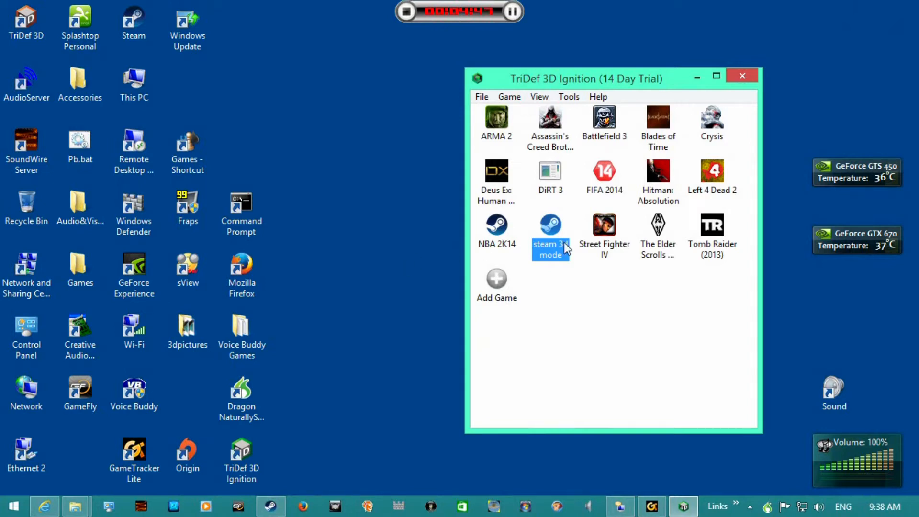
pyautogui.moveTo(562, 249)
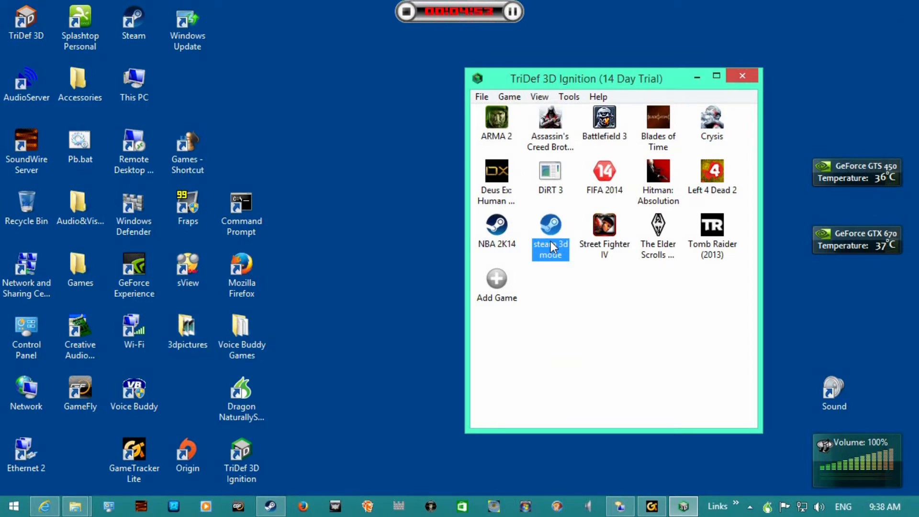
pyautogui.moveTo(557, 235)
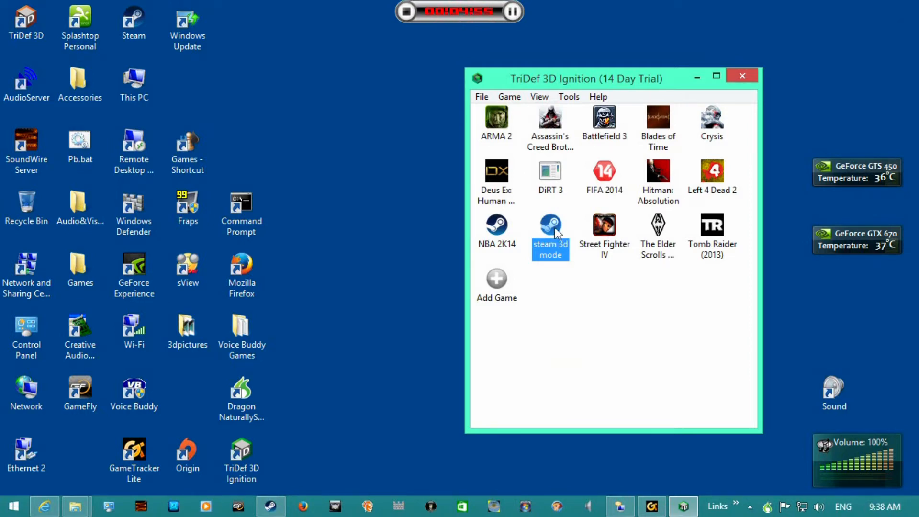
pyautogui.moveTo(392, 310)
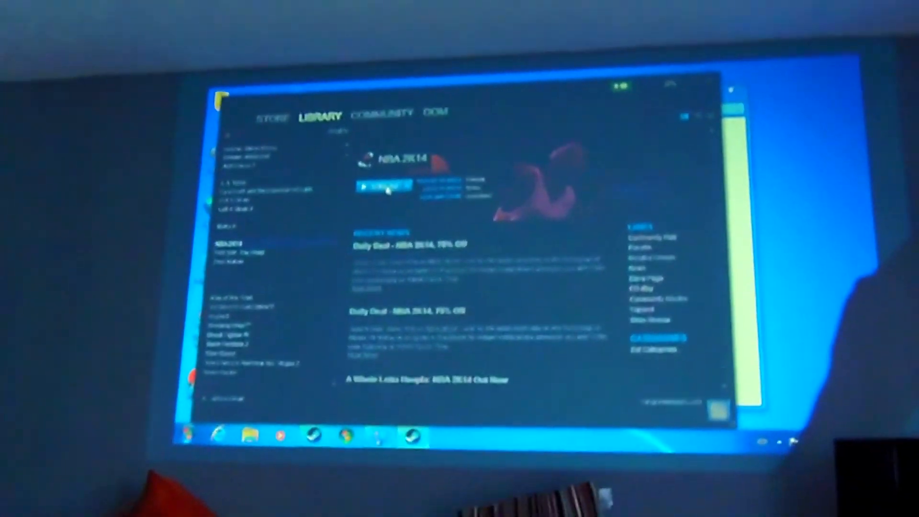
# Start streaming NBA 2K14 to the projector in side-by-side 3D.
pyautogui.click(382, 185)
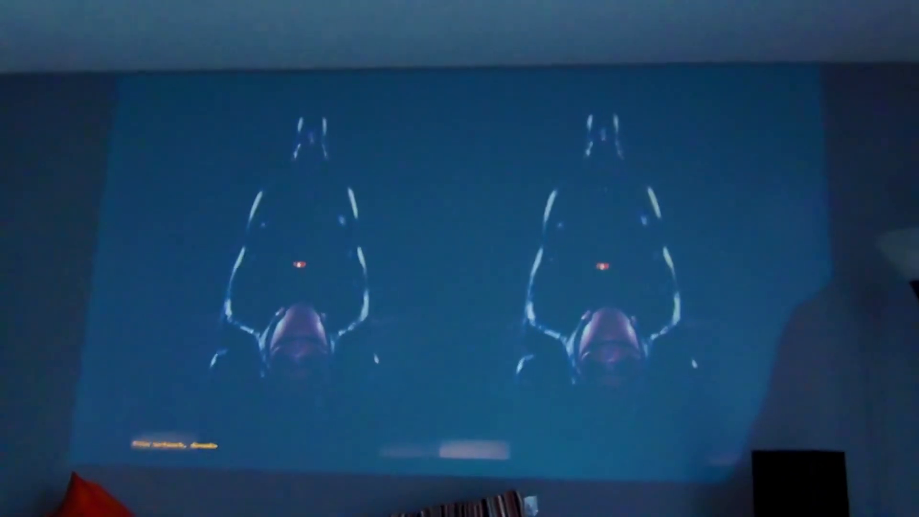